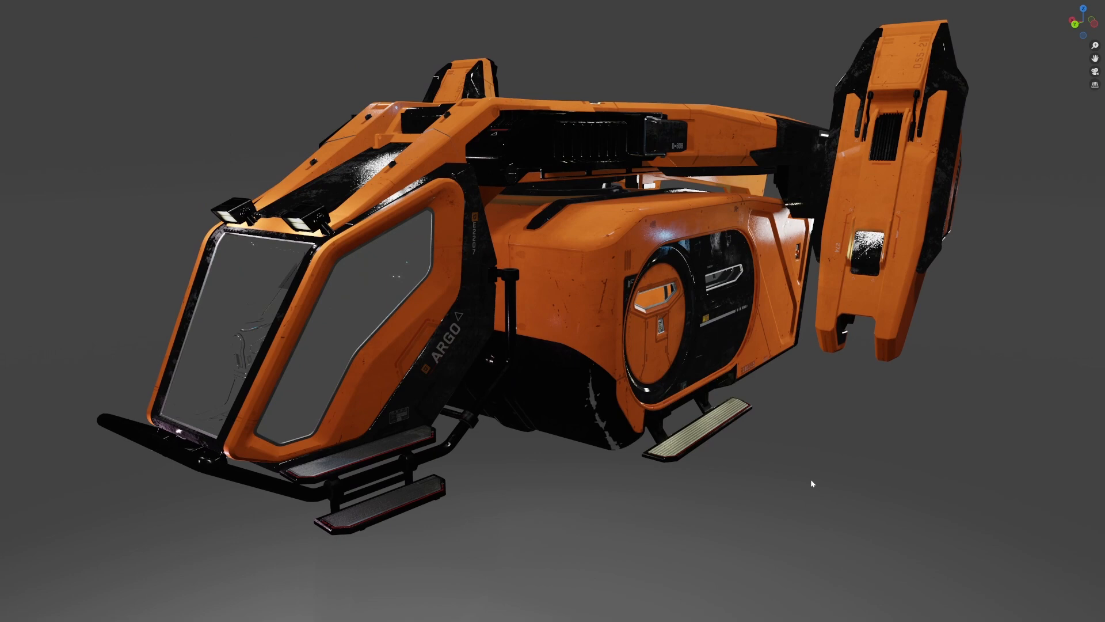
Scroll the RSI store page to bring the MPUV Cargo ship card into view.
left_click_drag(812, 482, 788, 395)
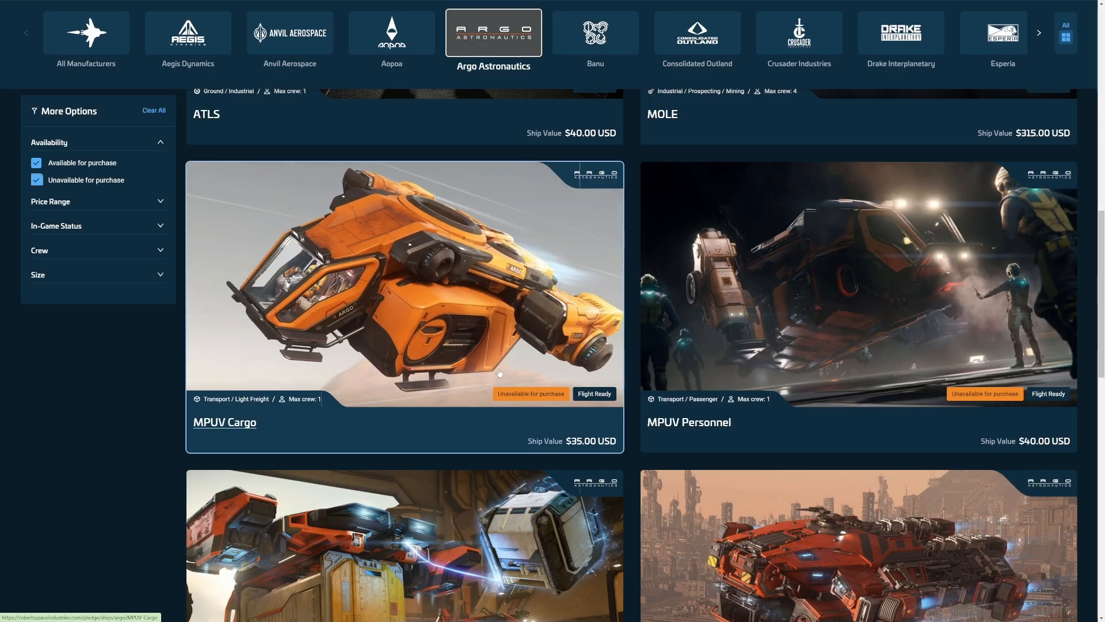
mouse_move(595, 443)
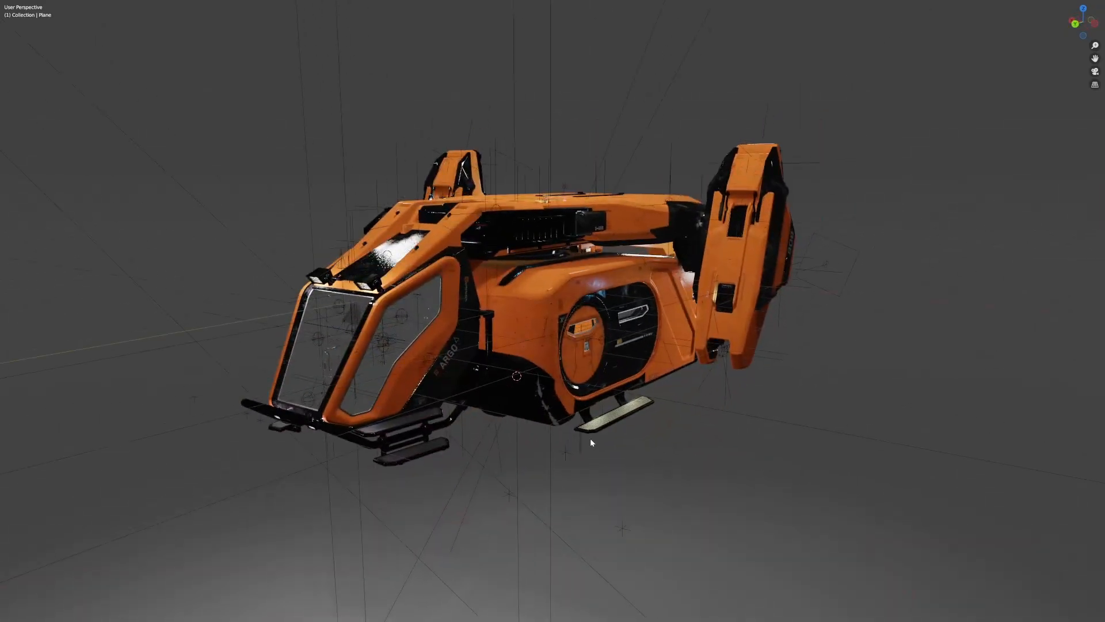
left_click_drag(590, 443, 555, 427)
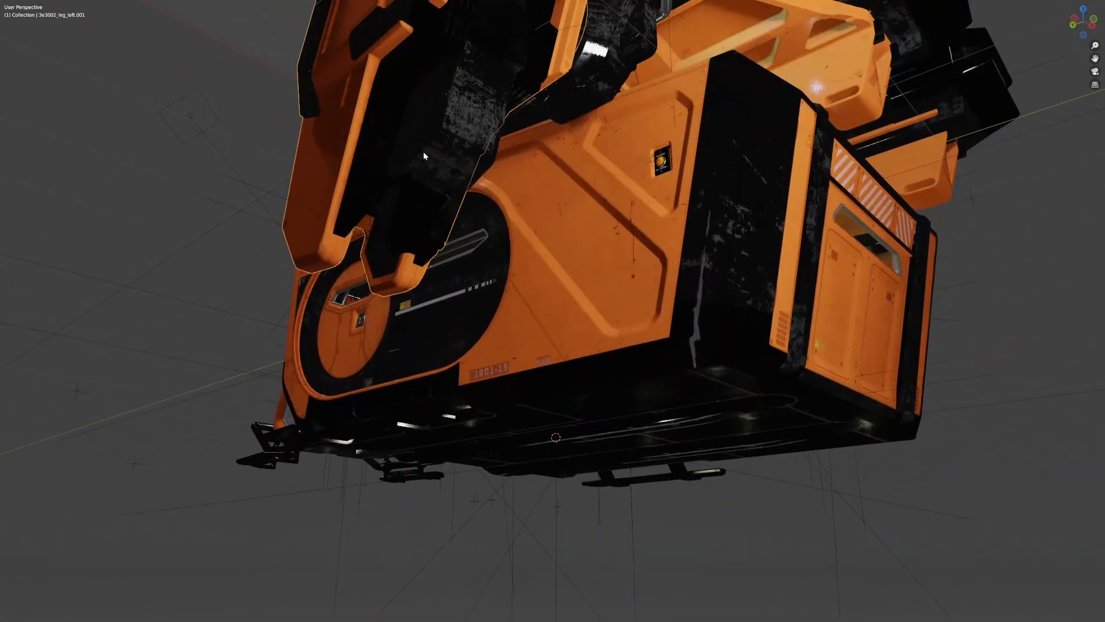
left_click_drag(422, 155, 348, 396)
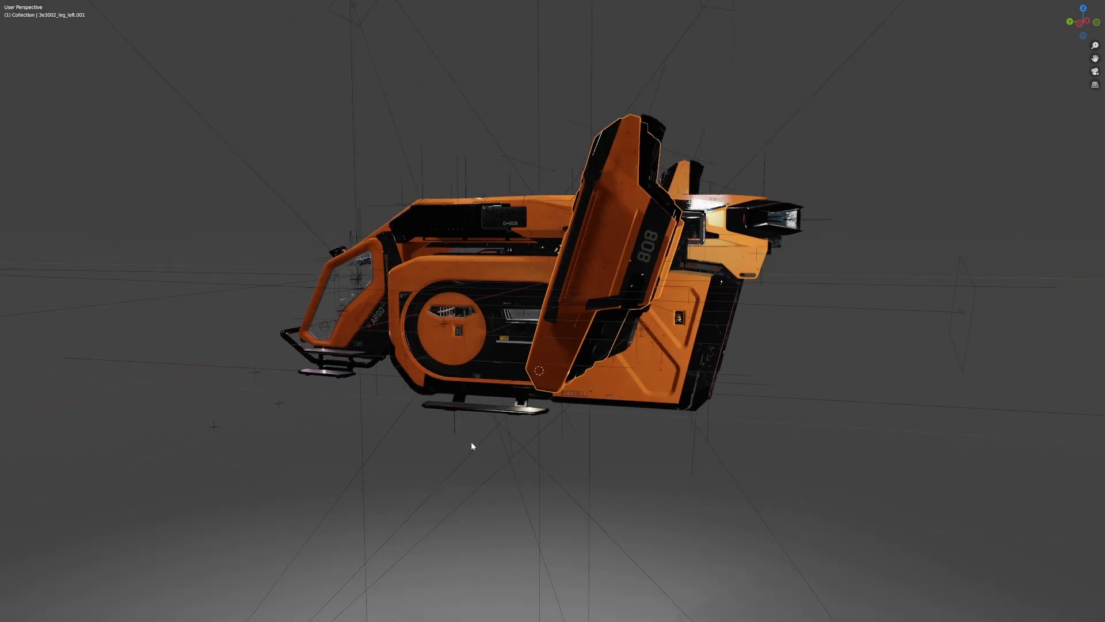
left_click_drag(473, 445, 621, 446)
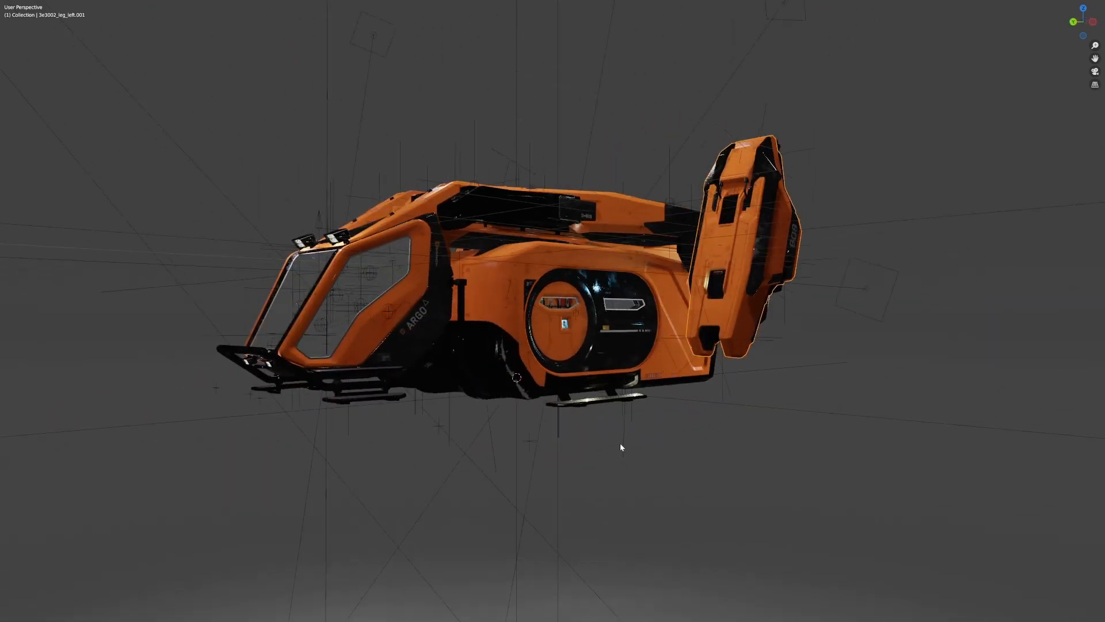
left_click_drag(620, 447, 568, 416)
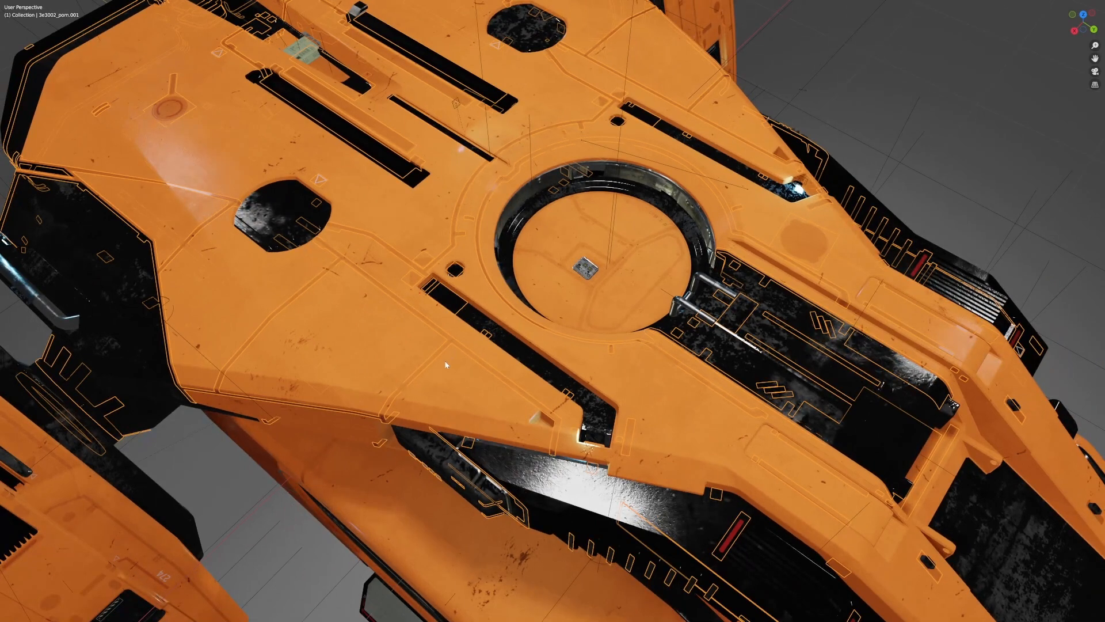
mouse_move(344, 259)
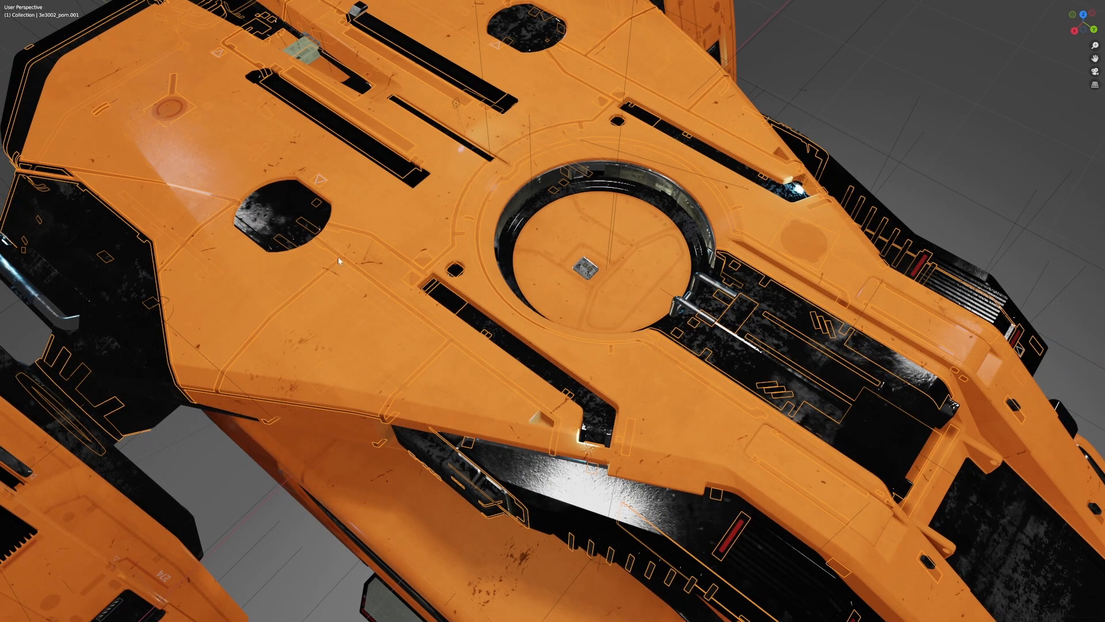
left_click(313, 6)
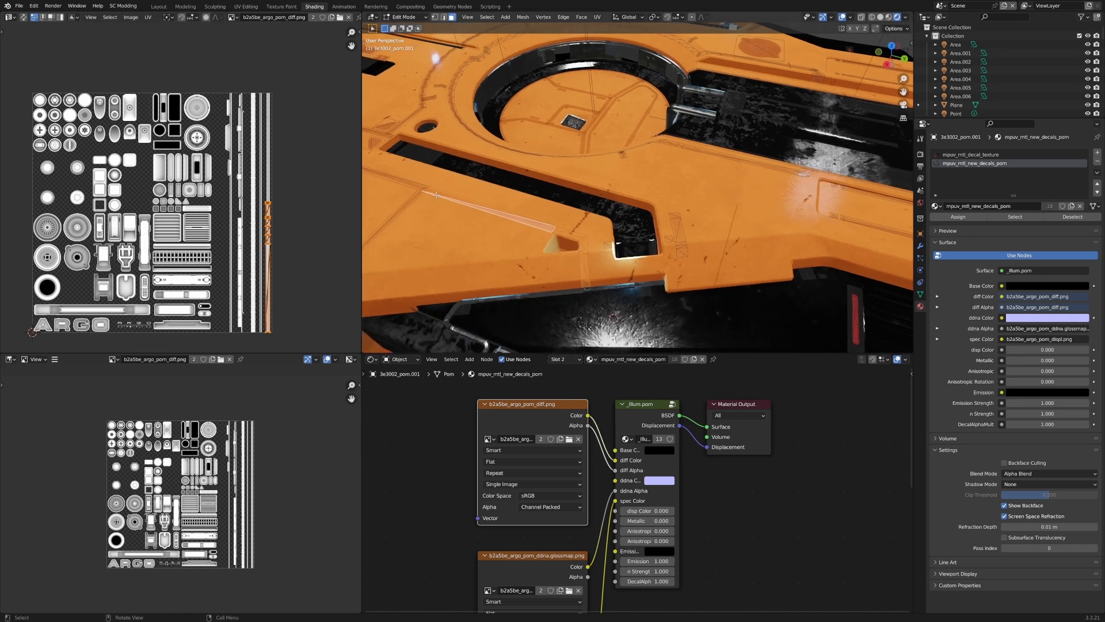
mouse_move(564, 261)
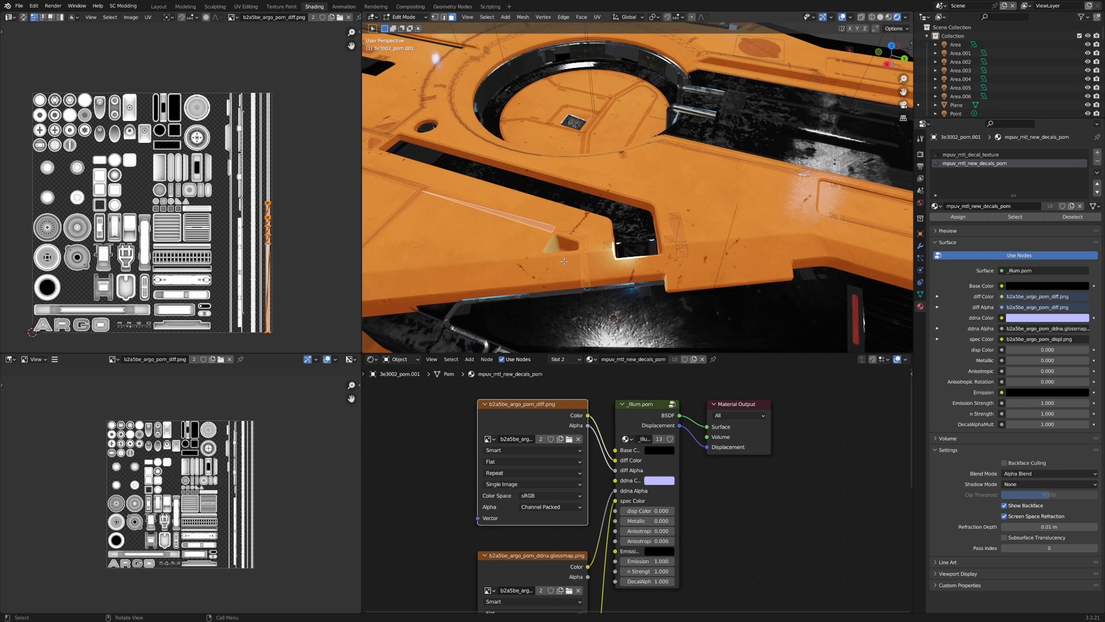
Switch to the Shading workspace to show the mpuv_mtl_new_decals_pom material nodes.
left_click(128, 7)
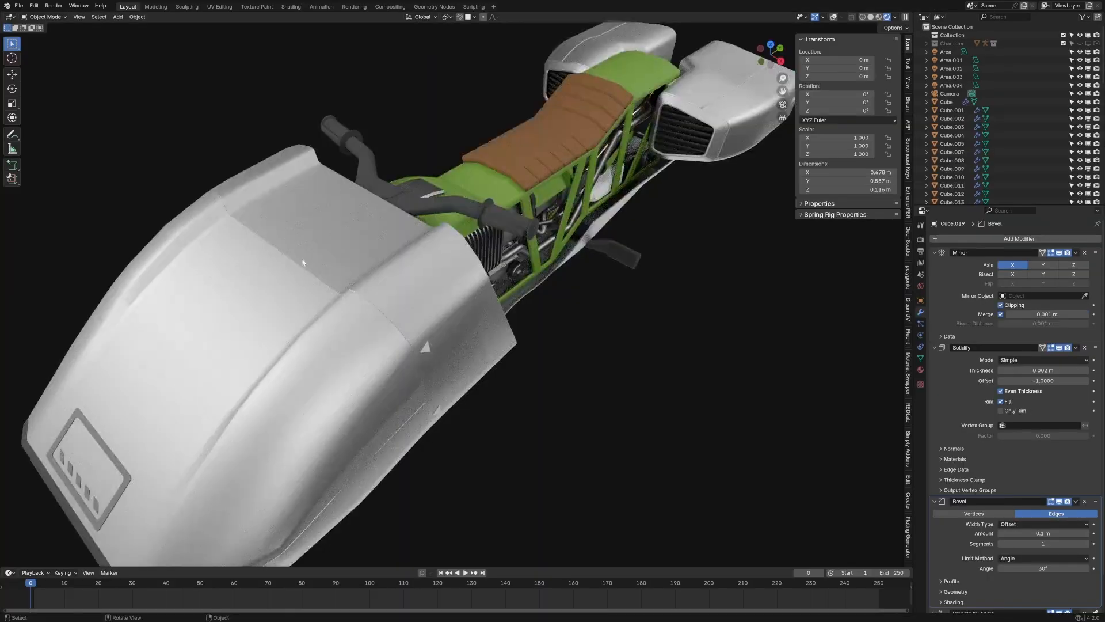
Orbit and zoom around the hoverbike's seat and green frame, then return to the cargo ship file.
left_click_drag(423, 282, 413, 344)
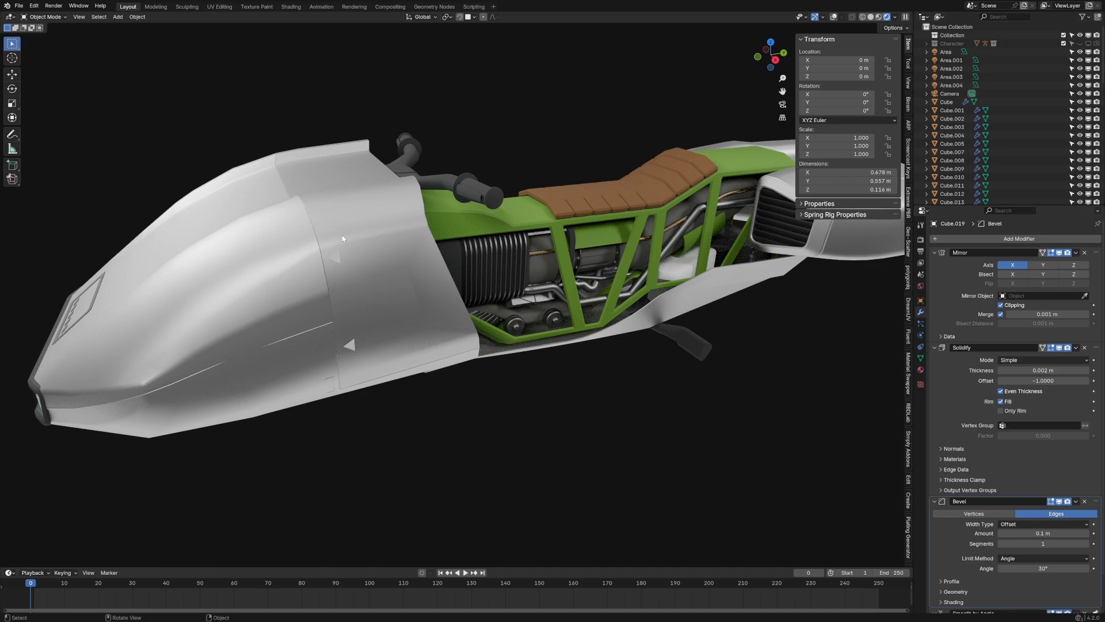
left_click_drag(342, 238, 439, 309)
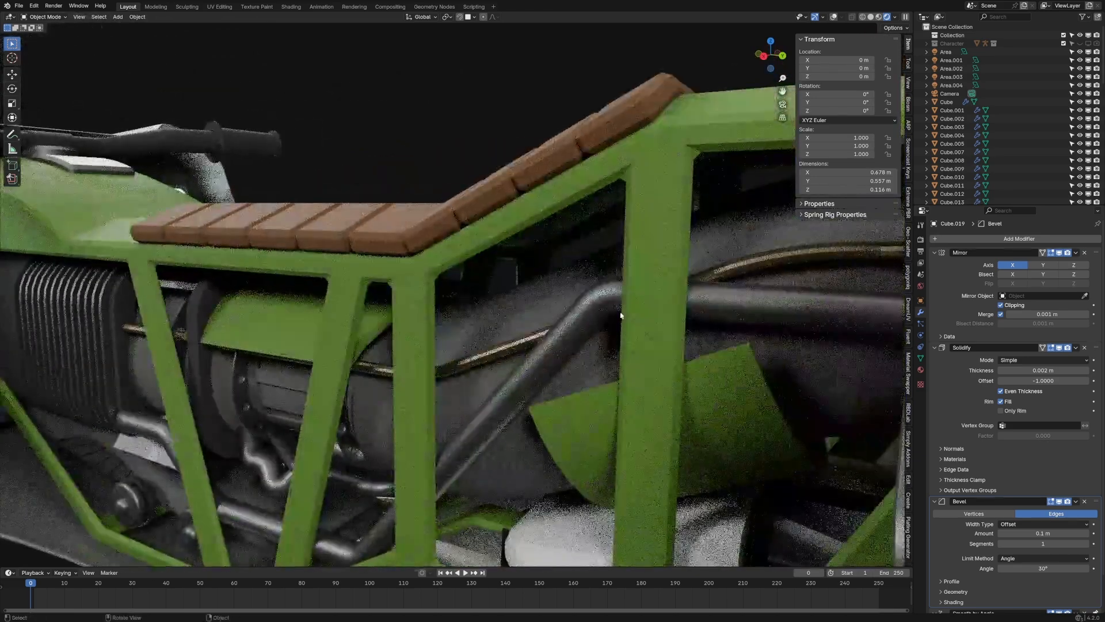
left_click_drag(620, 313, 627, 313)
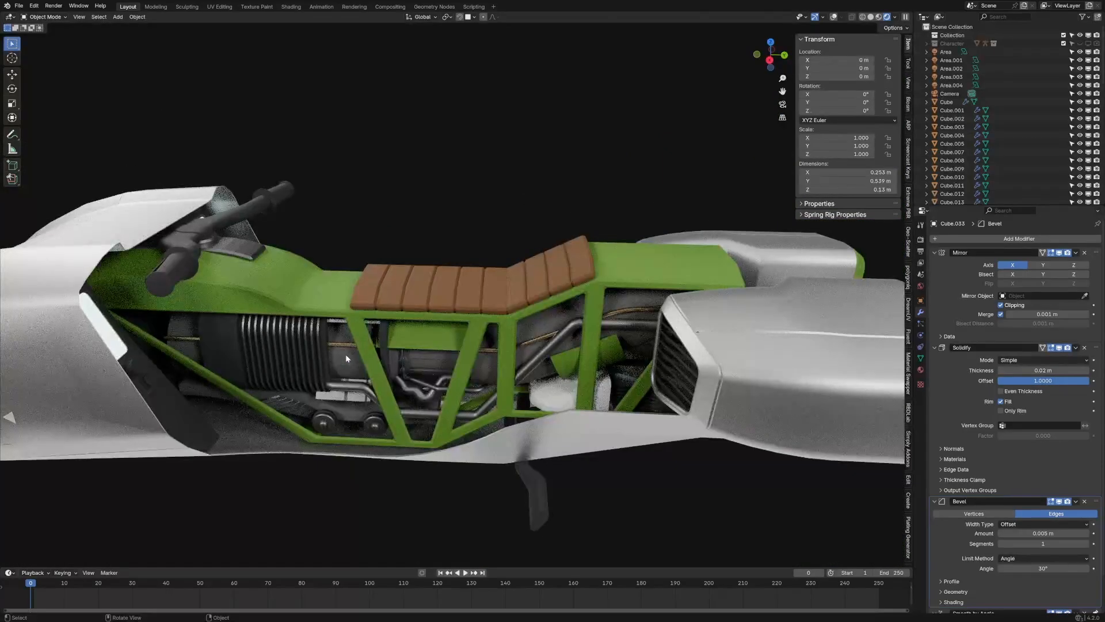
left_click(313, 7)
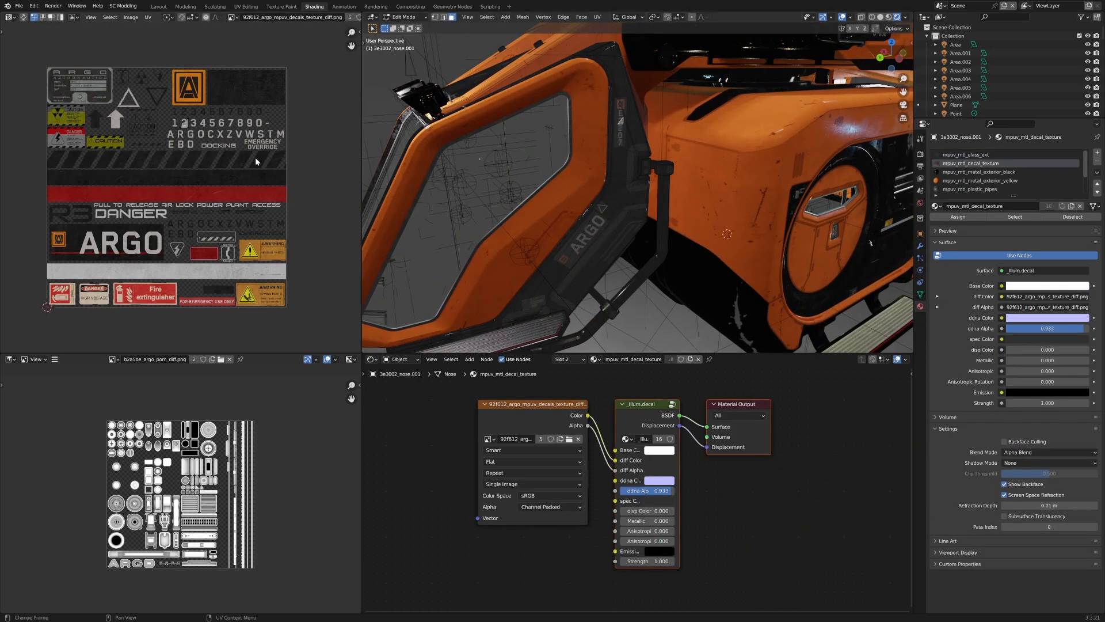
mouse_move(309, 228)
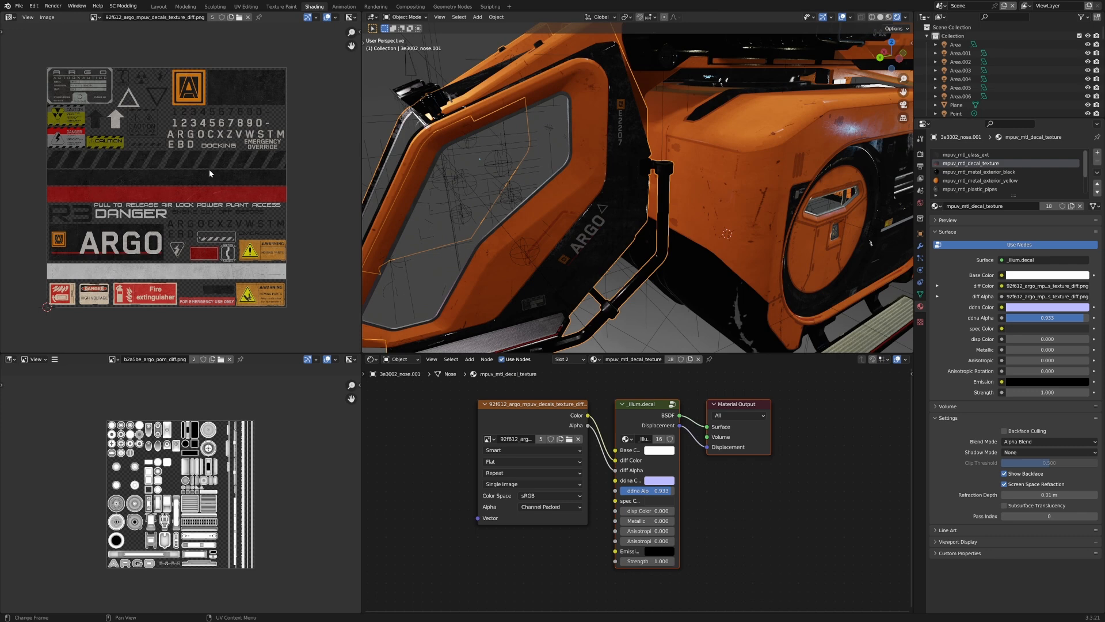
mouse_move(206, 230)
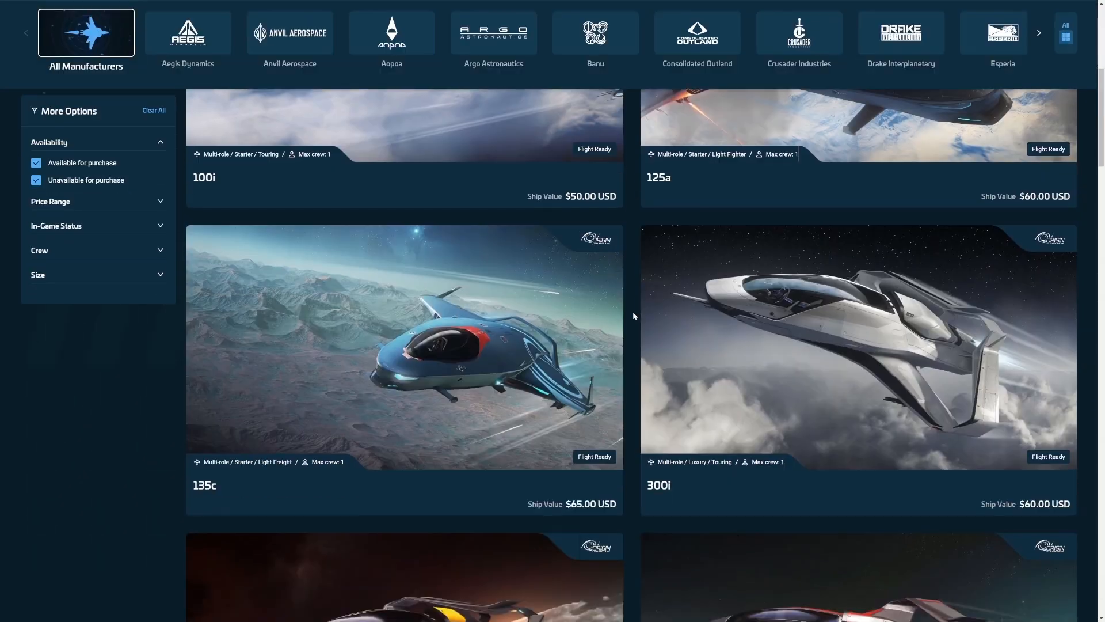
Scroll the ship store grid down past the 300 series and 600i to the 890 Jump.
scroll("down", 3)
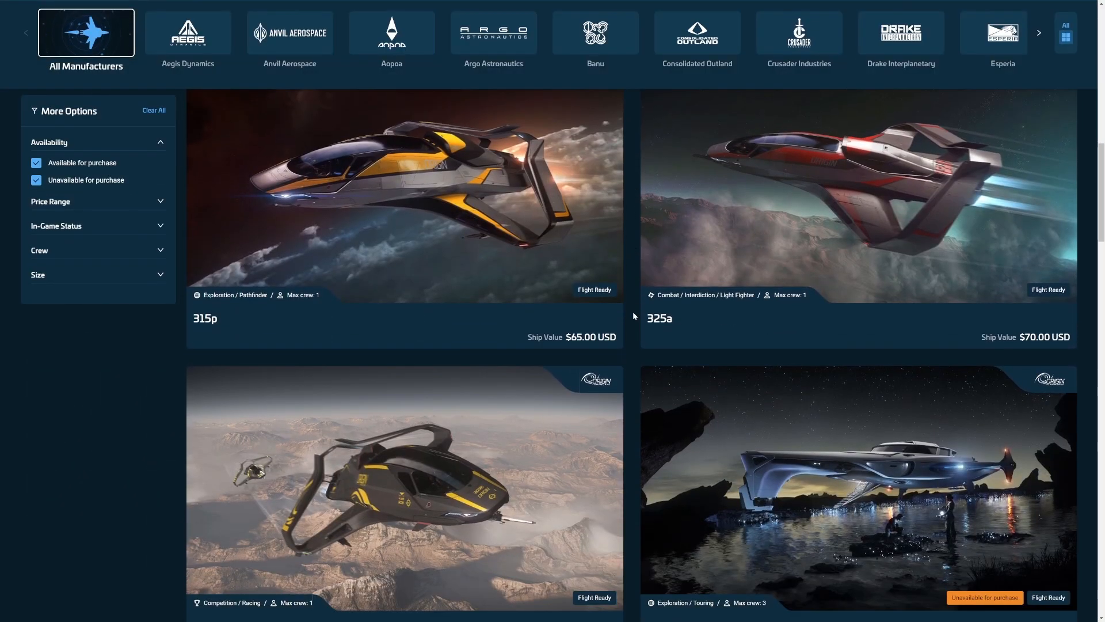
scroll("down", 3)
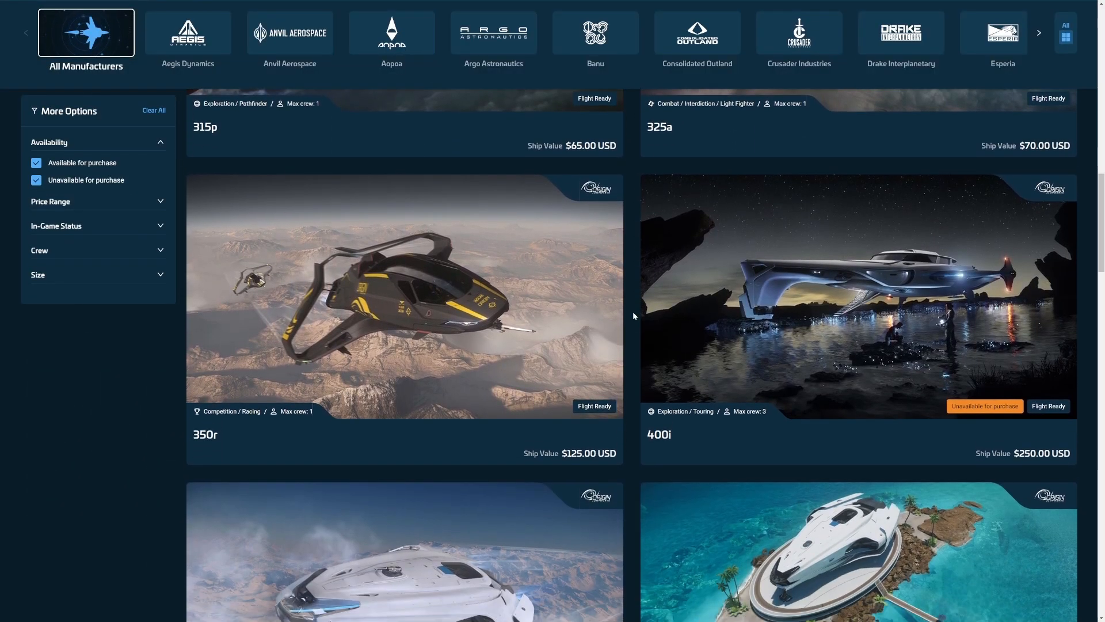
scroll("down", 3)
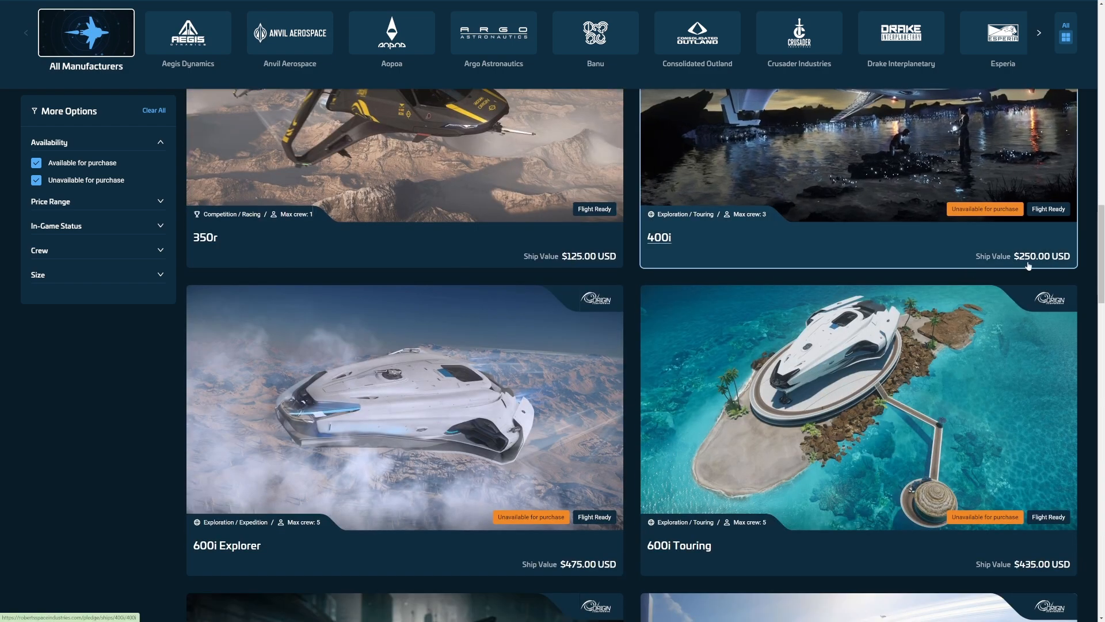
scroll("down", 3)
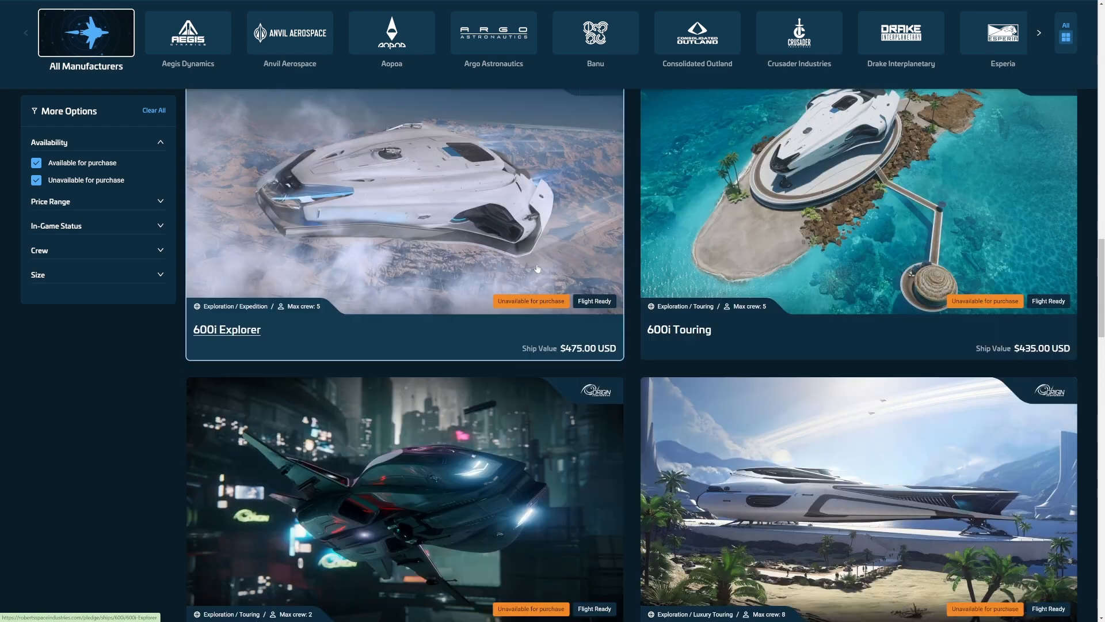
scroll("down", 3)
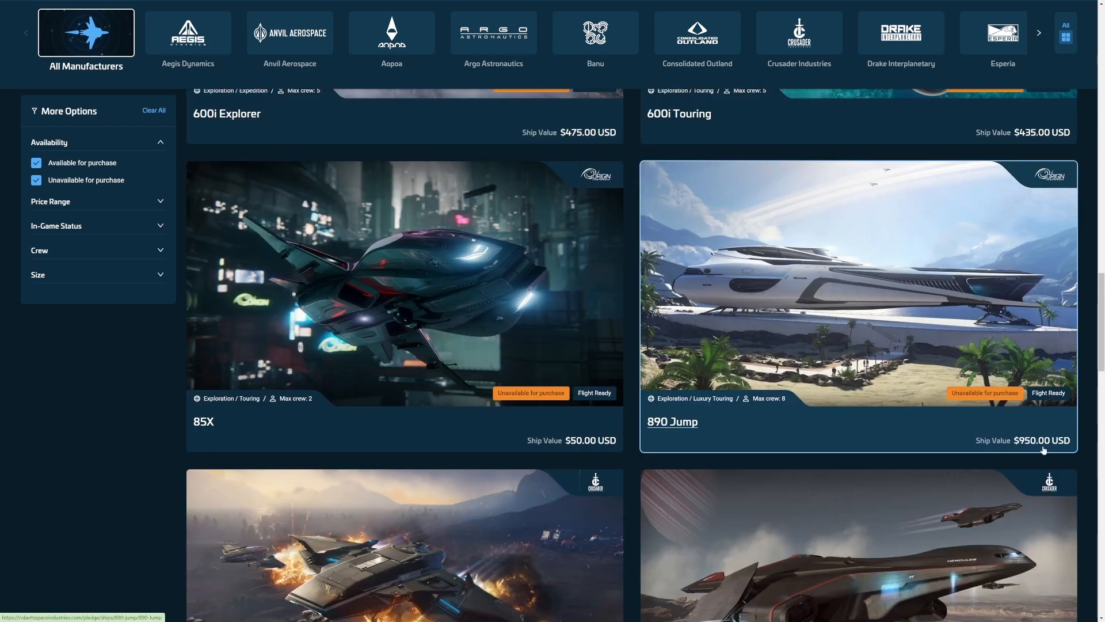
scroll("down", 3)
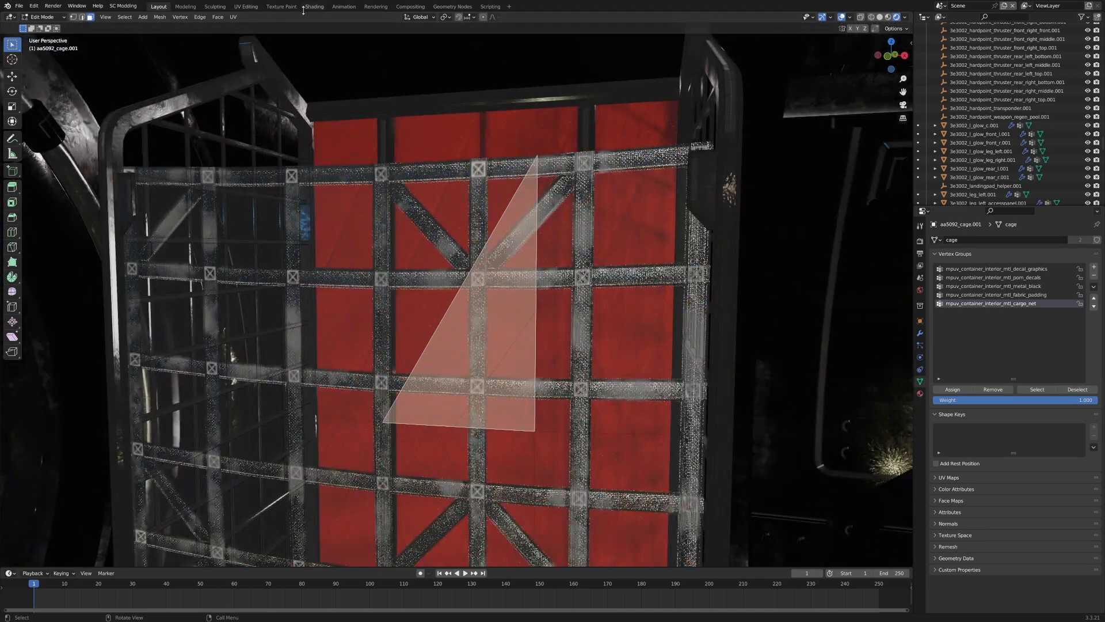
Select the cargo container mesh's cargo_net decal geometry in Edit Mode.
left_click(313, 7)
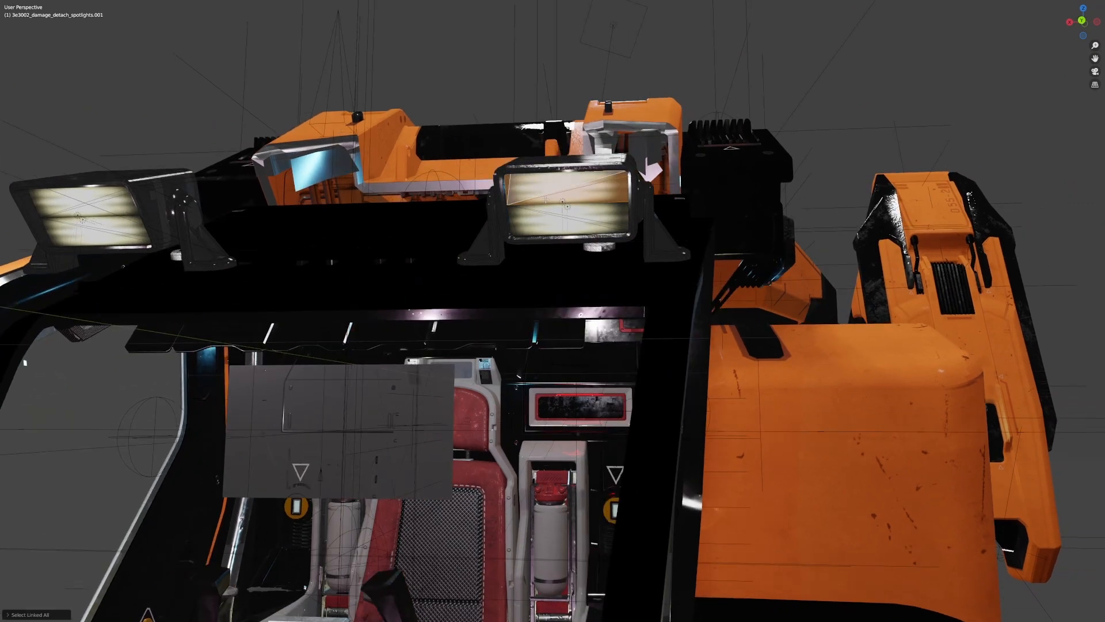
Select the damage_detach_spotlights mesh carrying the roof spotlights in the maximized viewport.
left_click(315, 7)
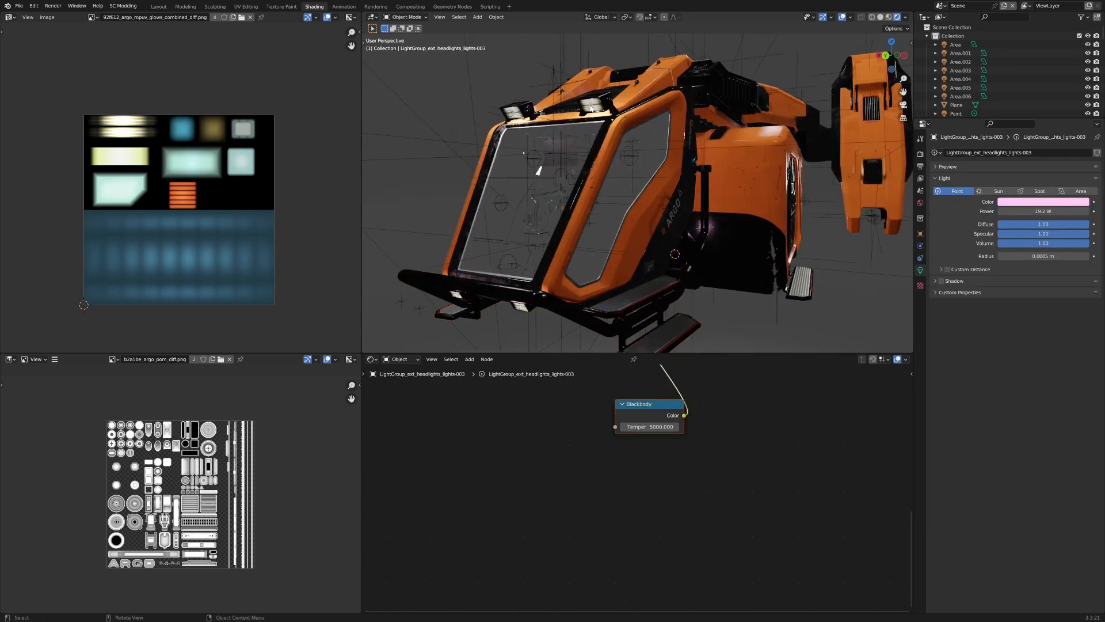
mouse_move(1040, 191)
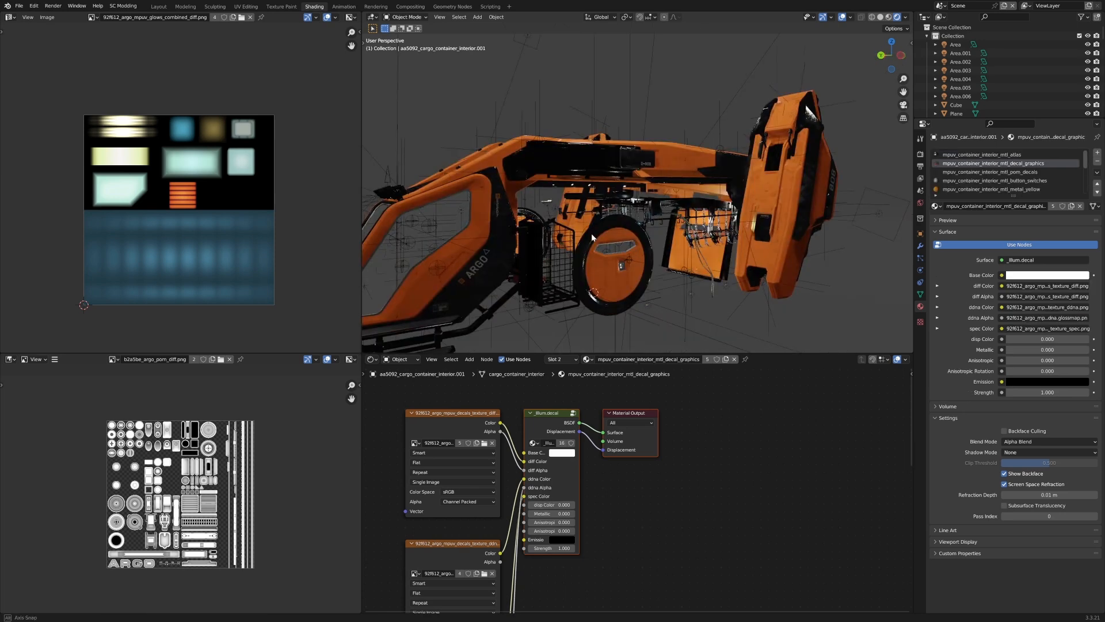
Orbit toward the round cargo door and show the mpuv_mtl_metal_exterior_yellow material nodes.
left_click_drag(592, 240, 621, 278)
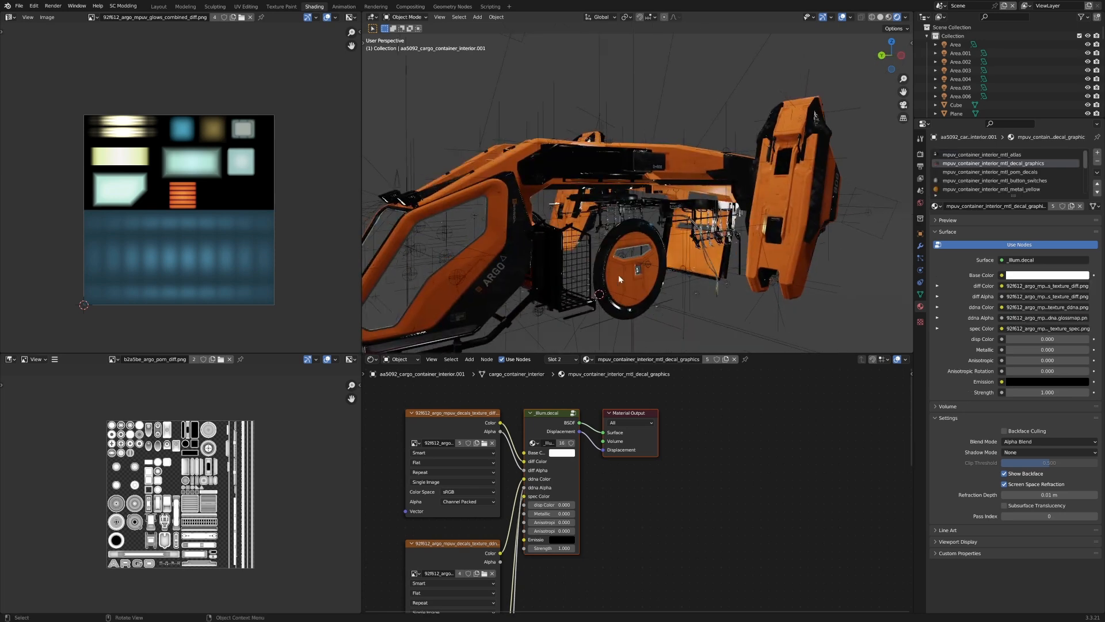
mouse_move(683, 283)
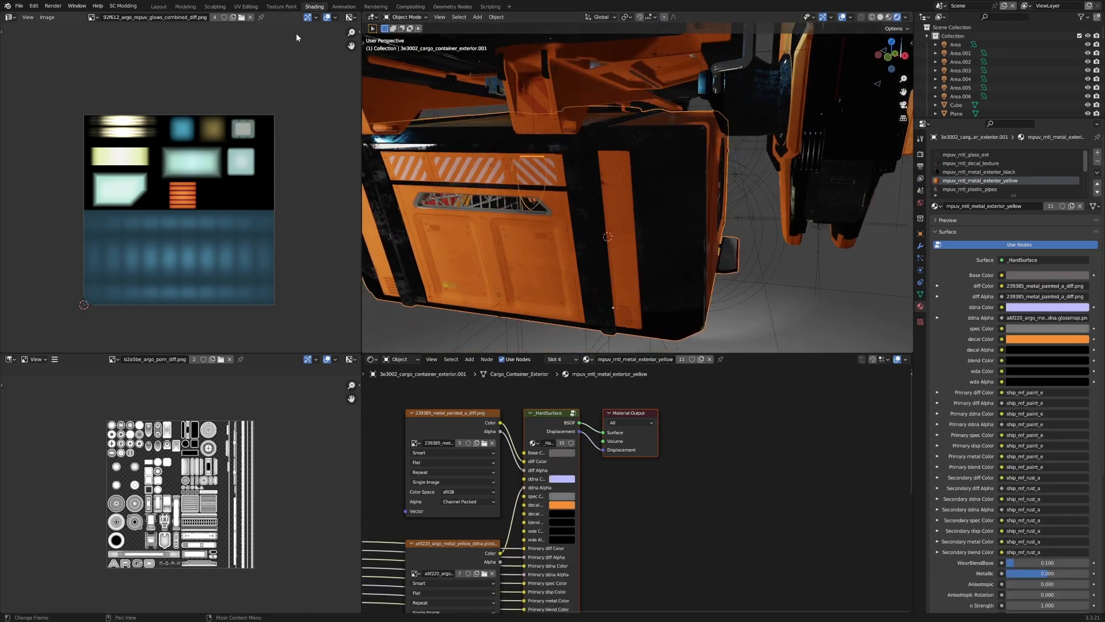
left_click(158, 6)
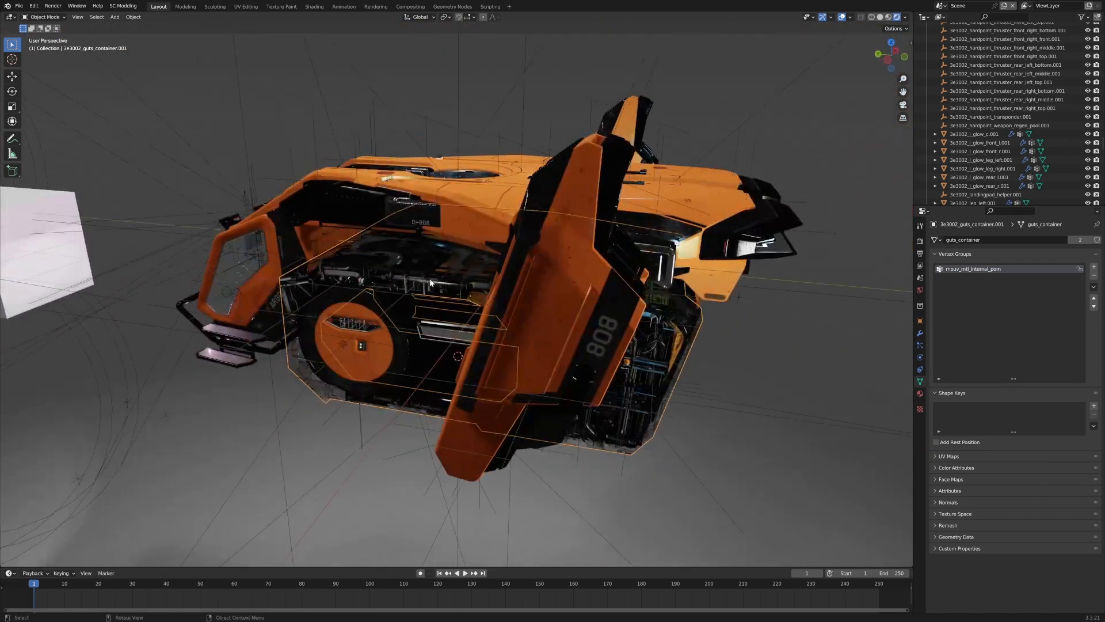
Zoom into the cockpit seat and enter Edit Mode to view its leather_stitch vertex group.
key("g")
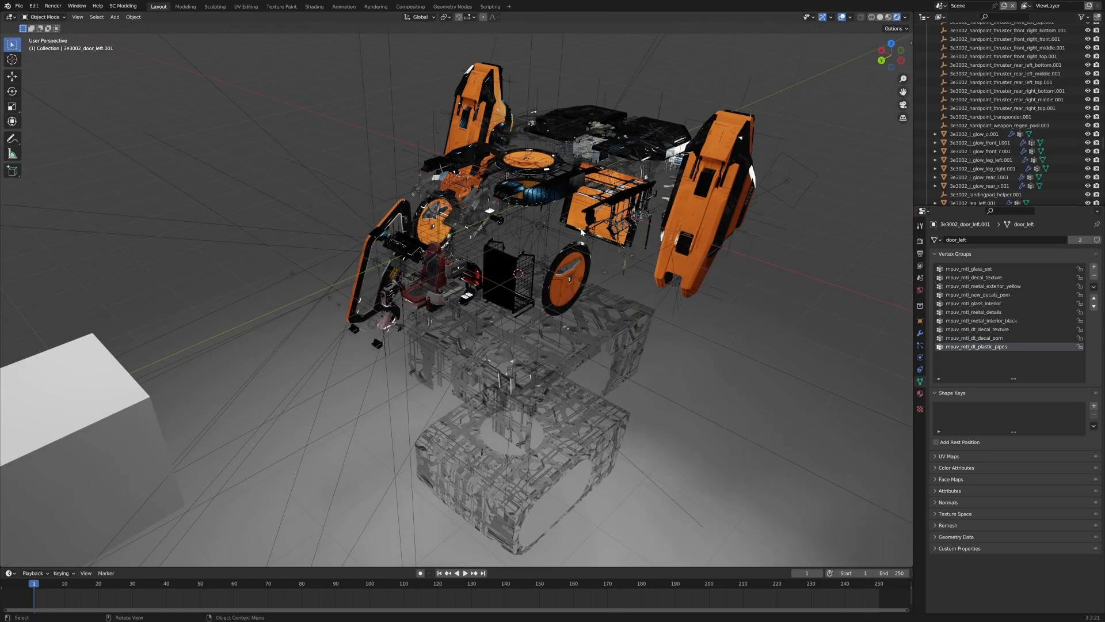
scroll("down", 3)
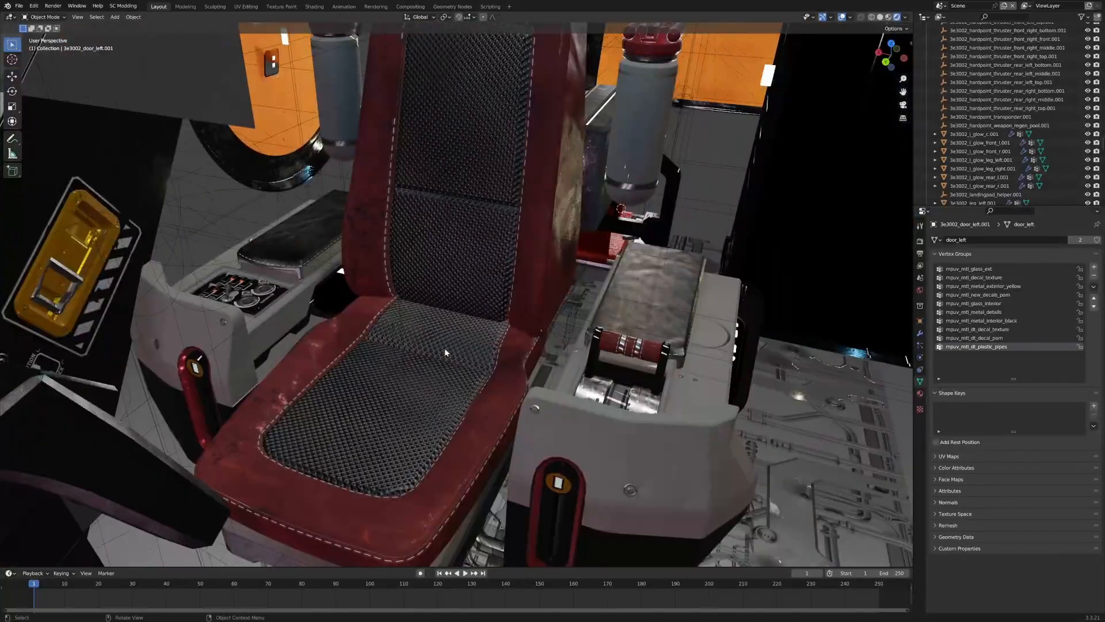
key("Tab")
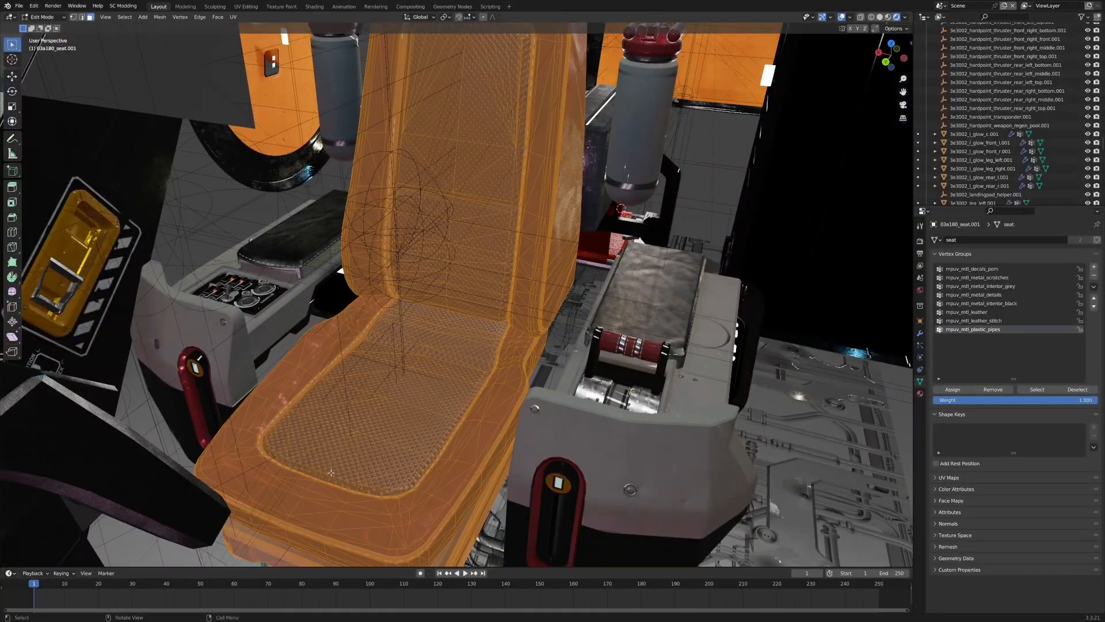